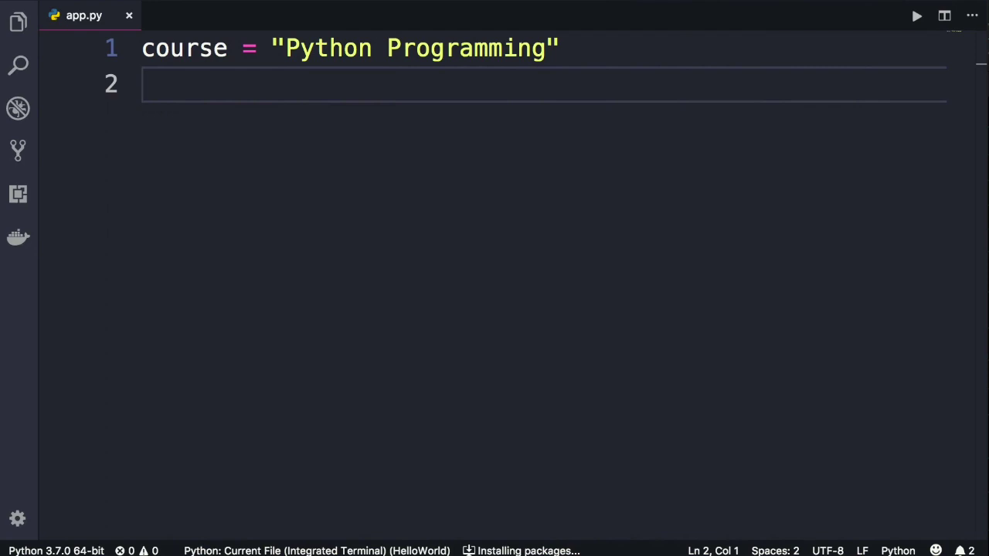
Step: Remove the len call from line 2 of app.py
text(len)
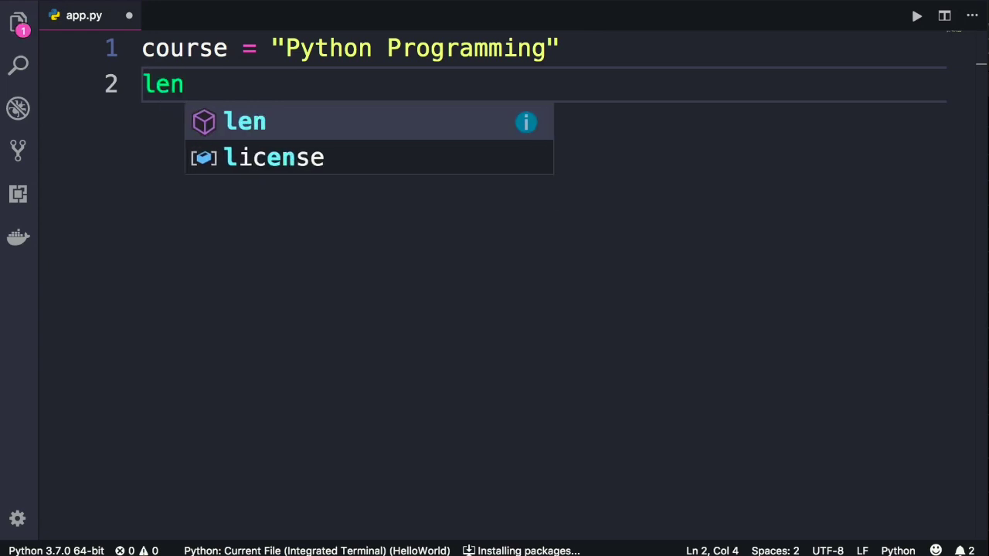
text(()
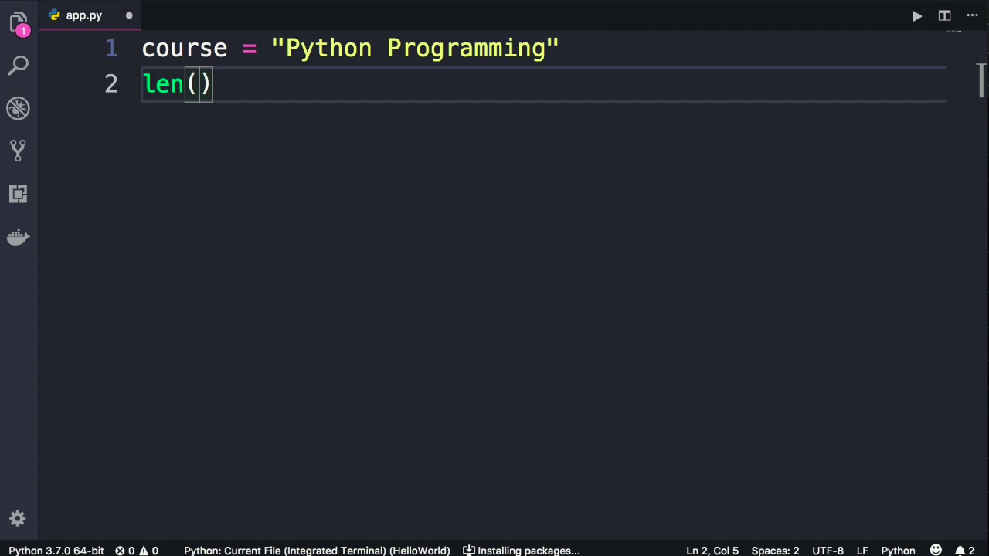
key(Right)
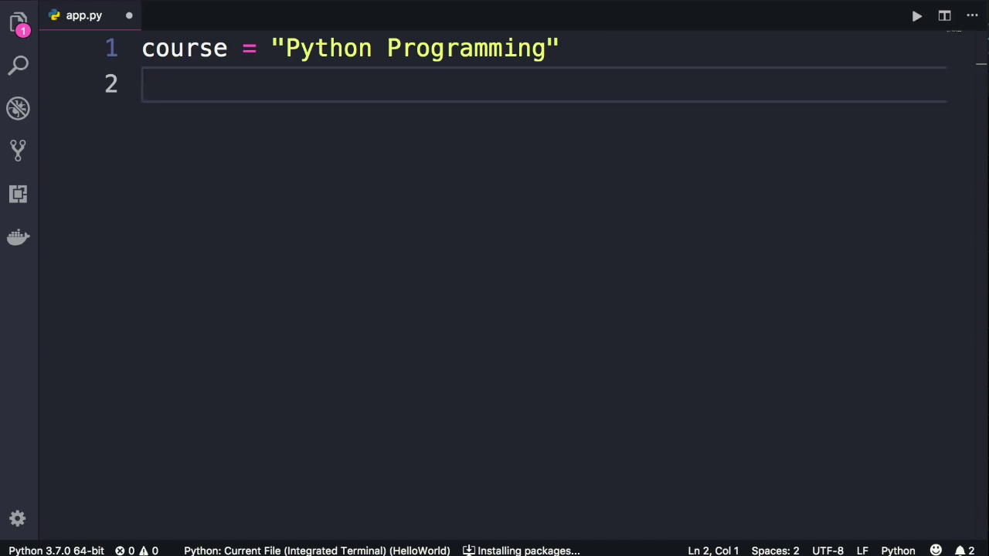
Step: Write print(course.upper()) on line 2, choosing upper from IntelliSense
text(course.)
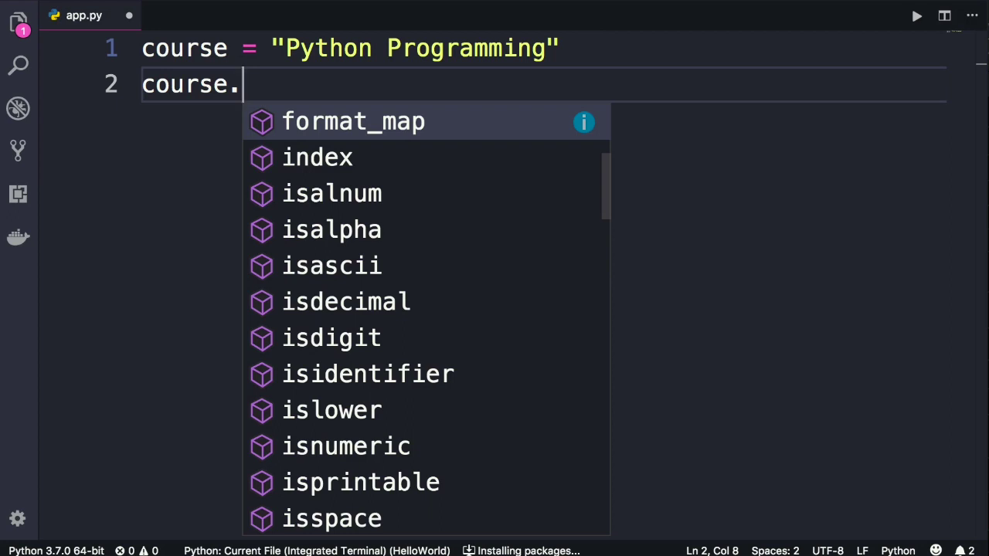
key(Escape)
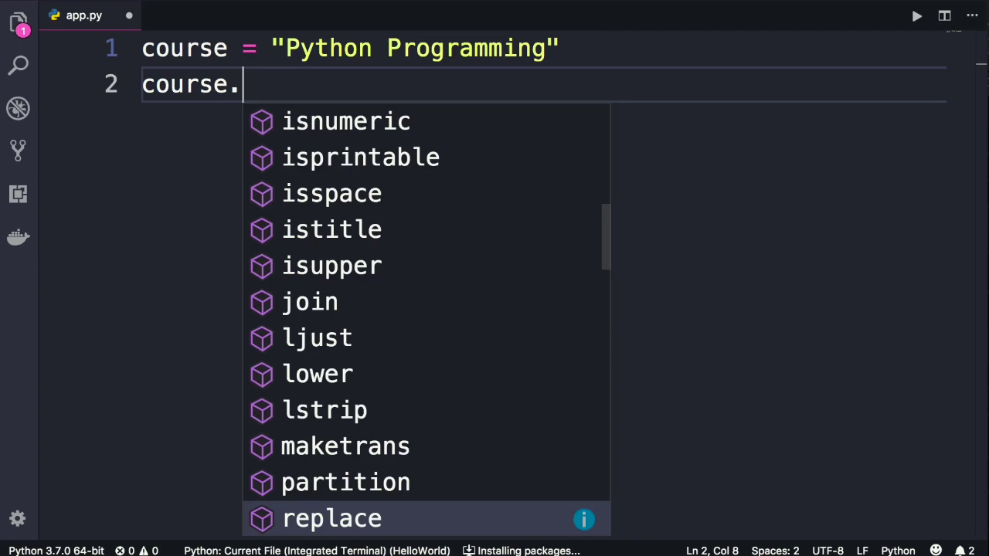
text(upper()
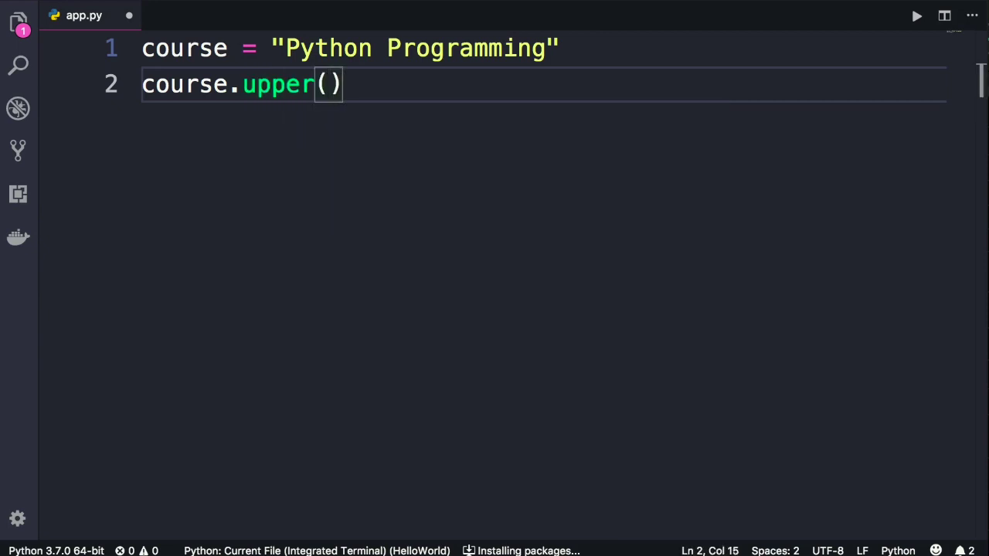
text(print()
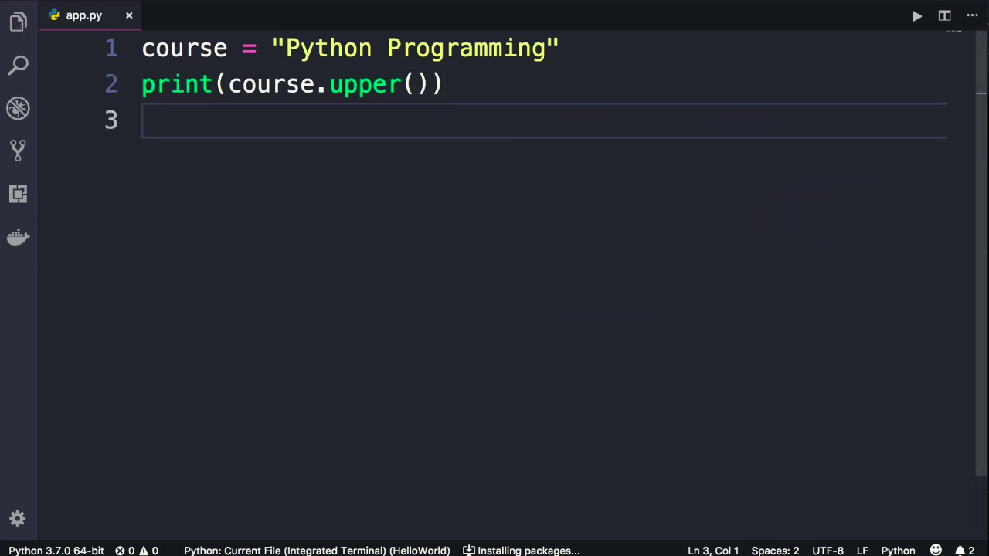
Step: Run app.py and see PYTHON PROGRAMMING in the Output panel
click(916, 15)
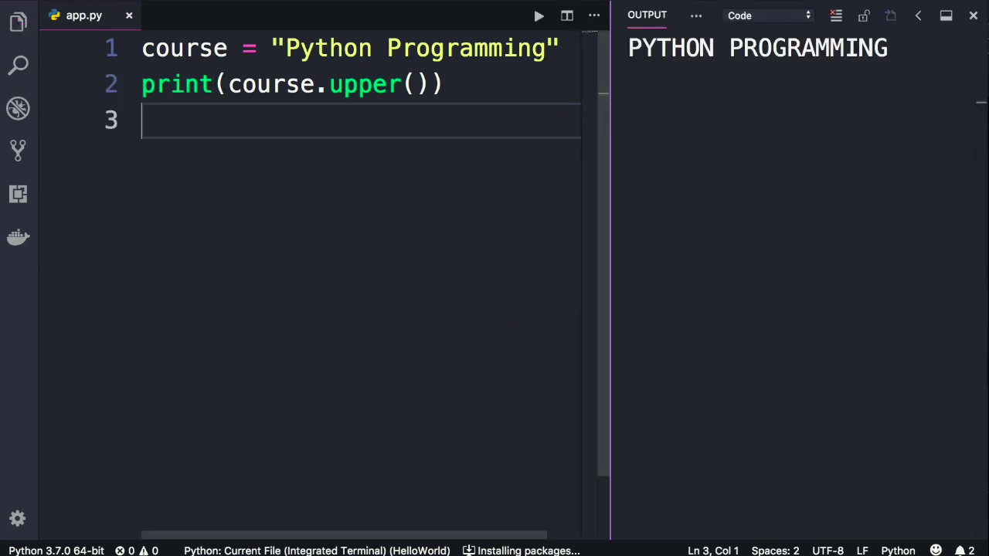
mouse_move(963, 108)
text(print(course))
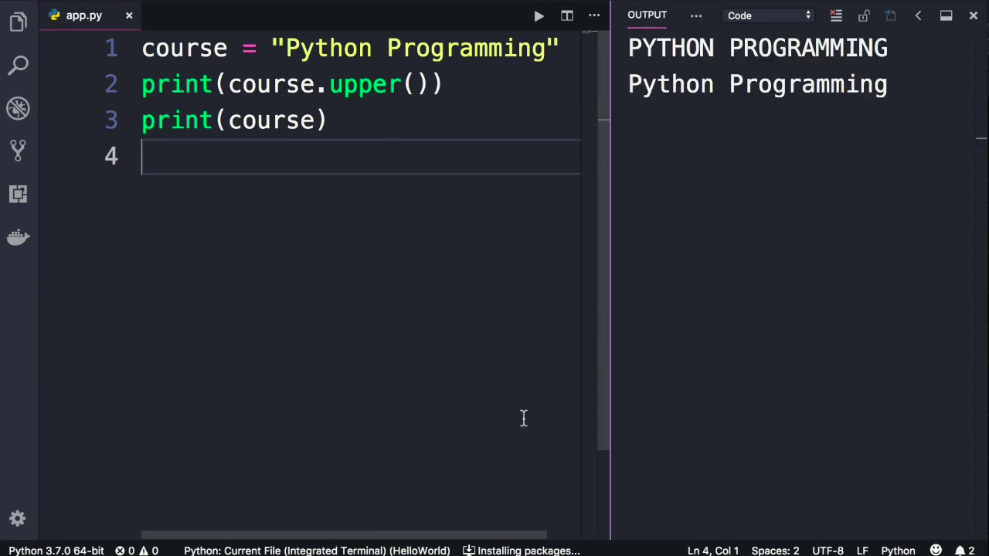
mouse_move(801, 106)
text(cours)
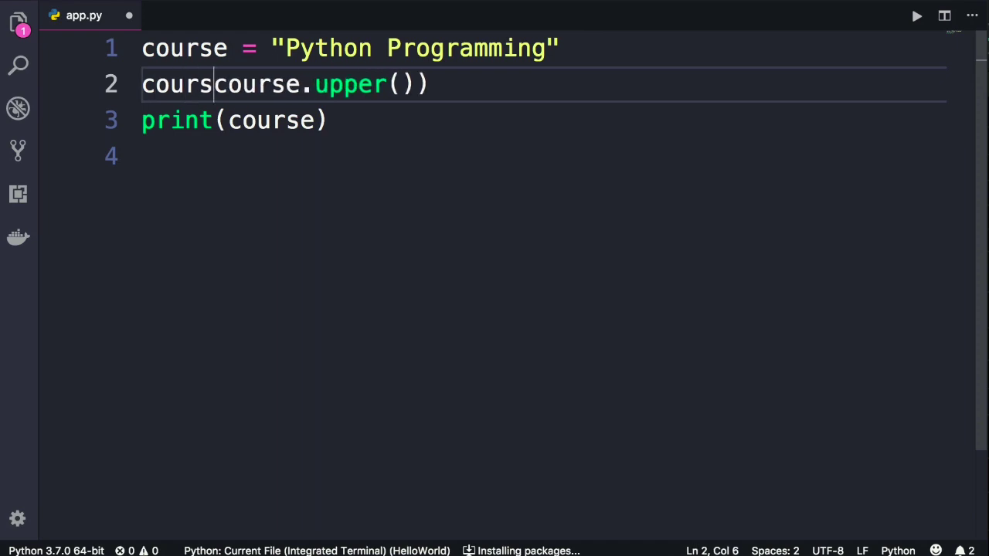
Step: Add print(course.lower()) and print(course.title()) lines, then go to the course string
text(e_capita)
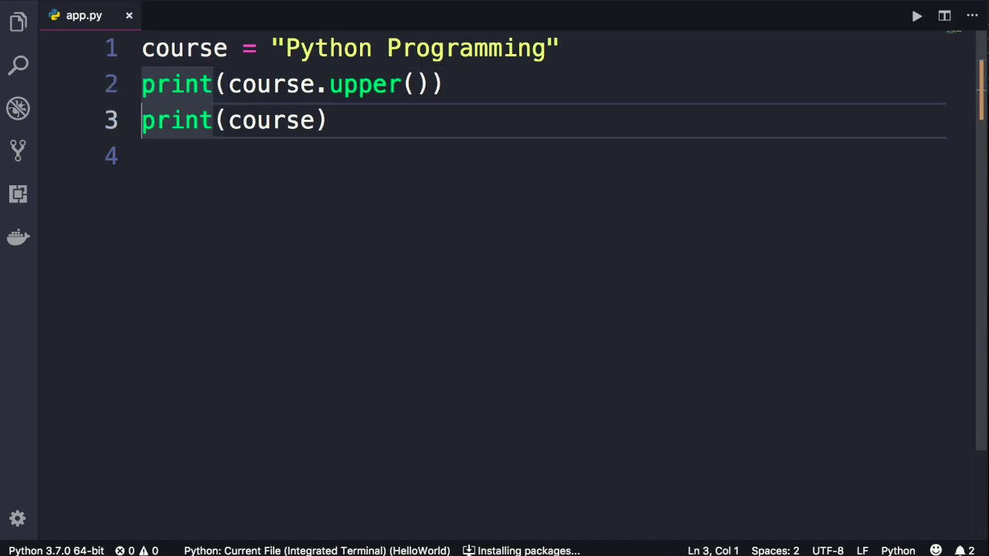
text(.lo)
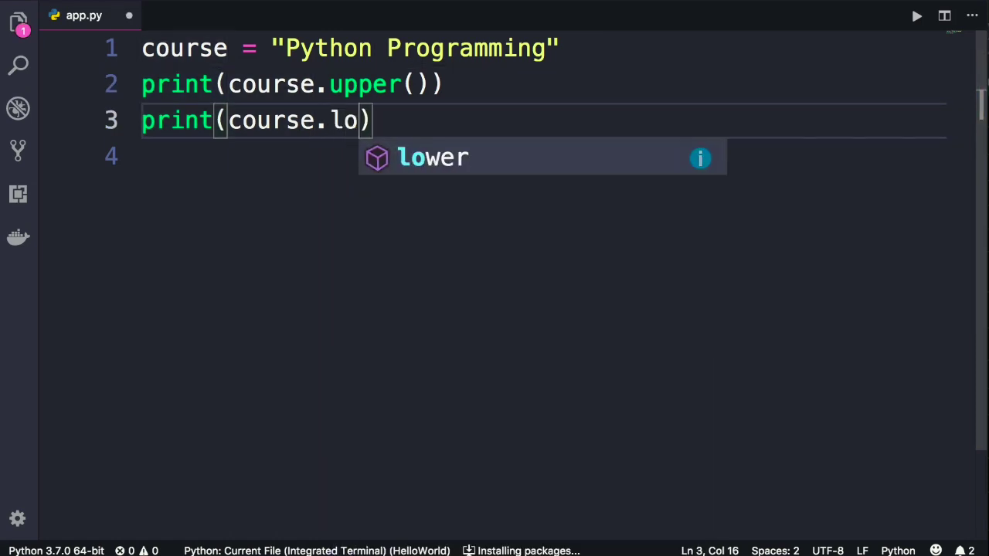
key(Tab)
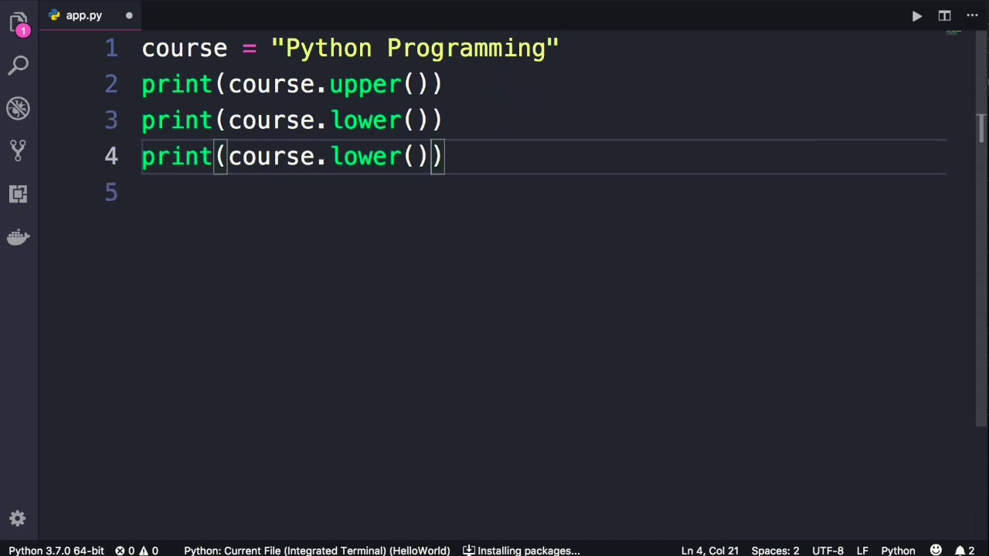
text(title)
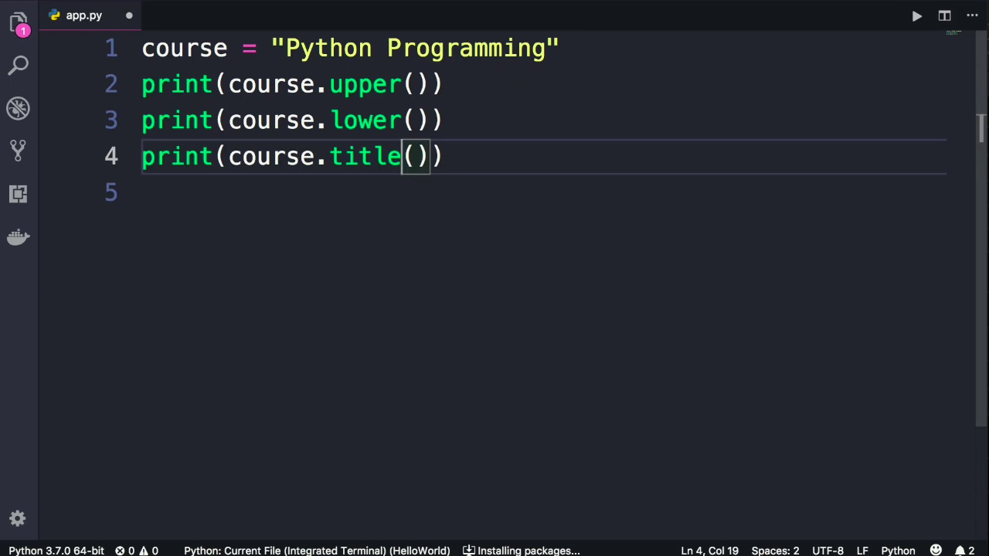
click(409, 85)
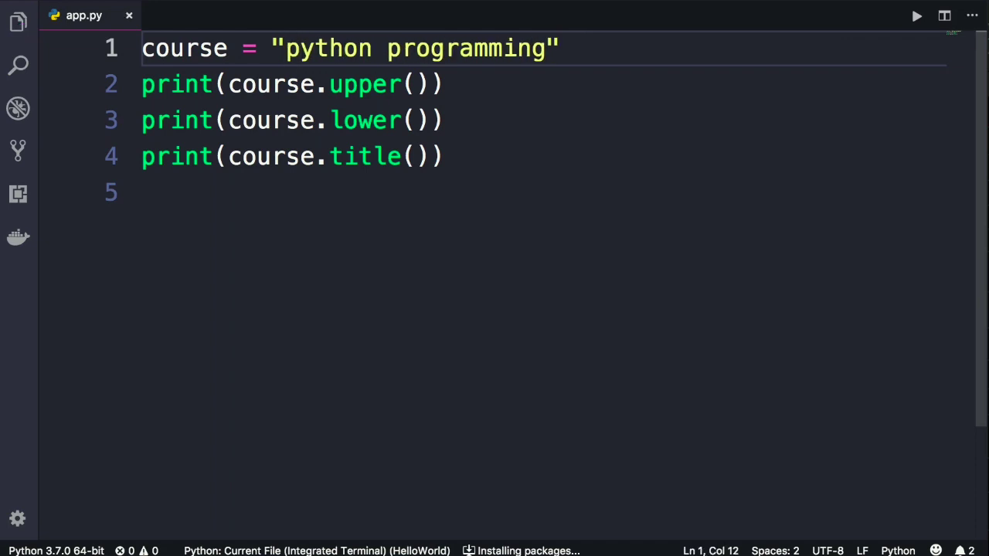
click(916, 16)
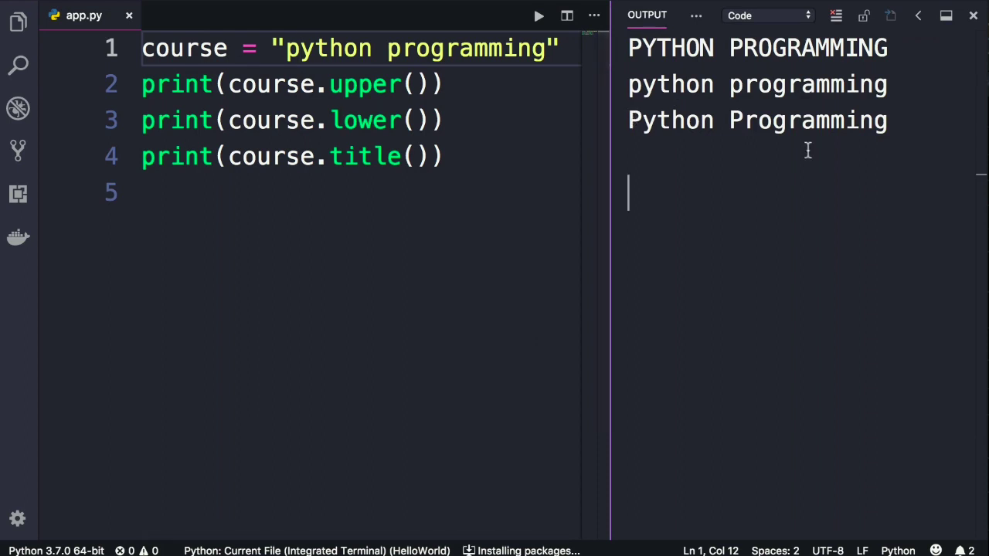
mouse_move(760, 146)
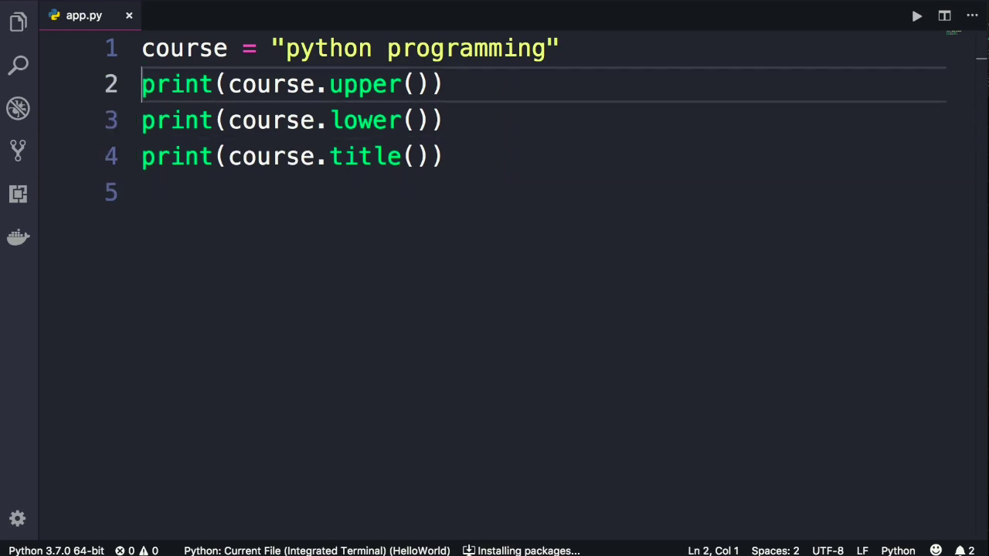
Step: Add leading spaces to the course string and new print(course.rstrip()) and find lines
click(287, 48)
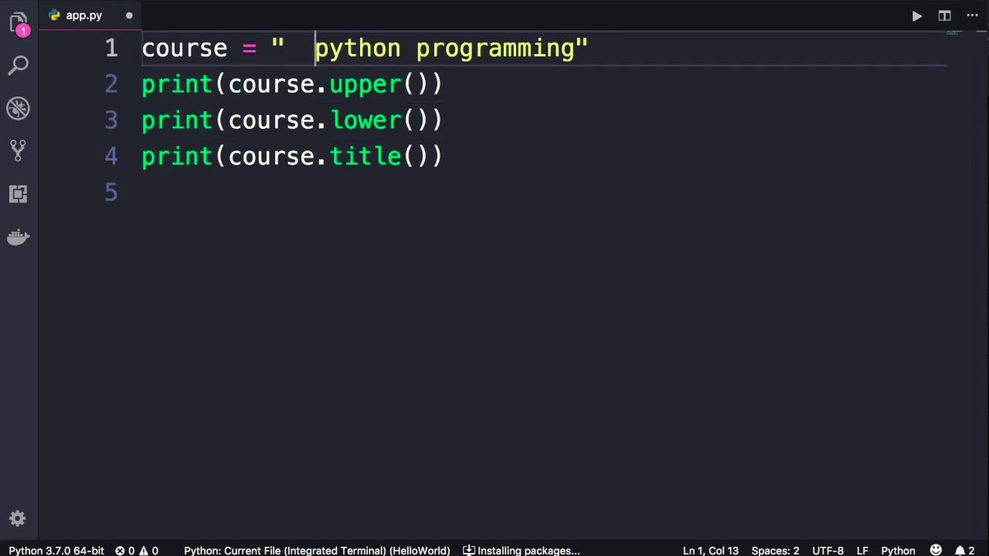
click(317, 120)
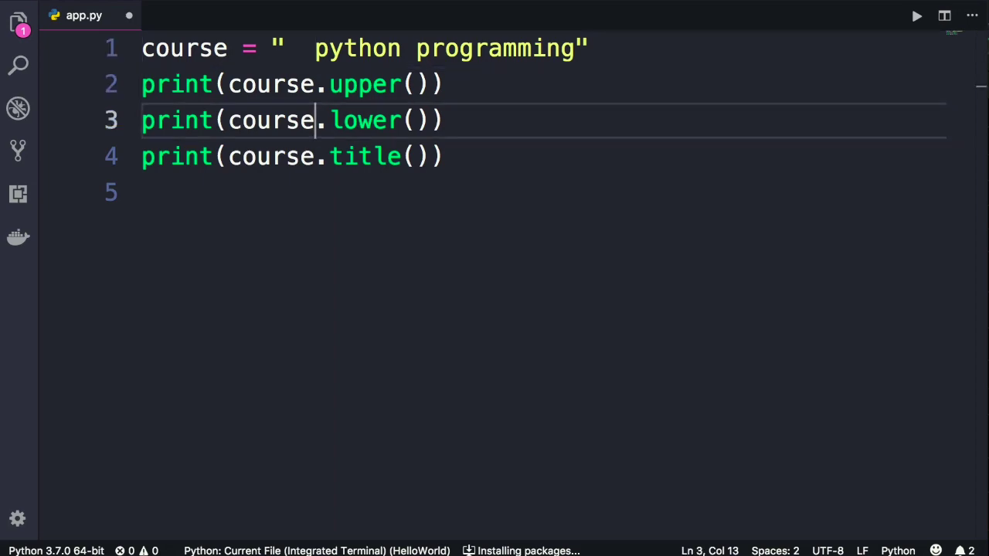
text(print(course.rstrip()
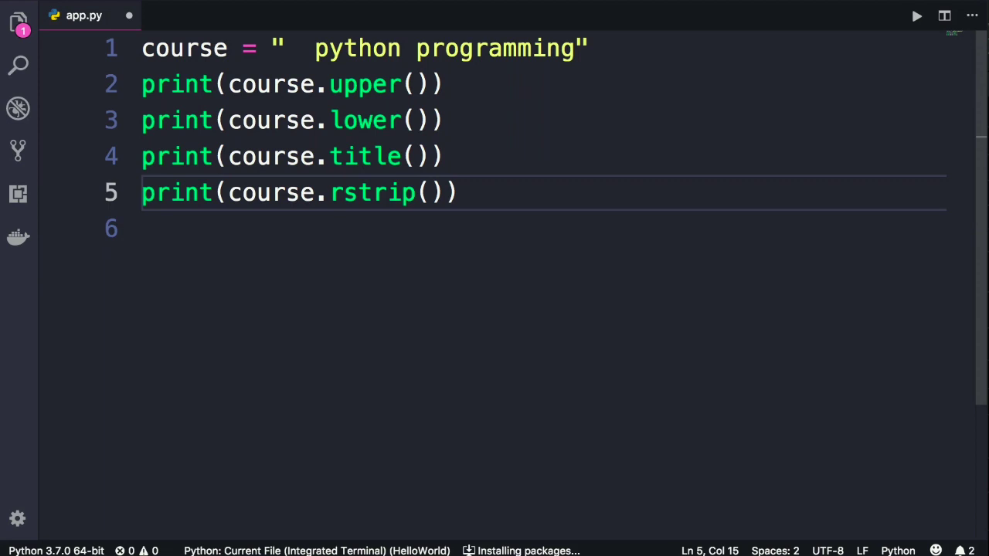
key(Enter)
text(print(course.find()
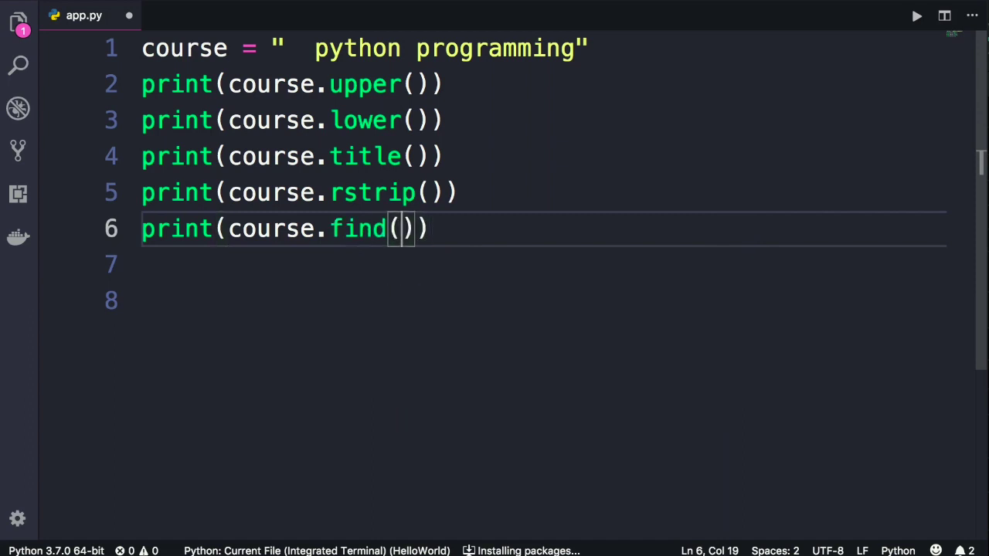
Step: Search course for "pro" with find, run to get 9, then hide the output
text("")
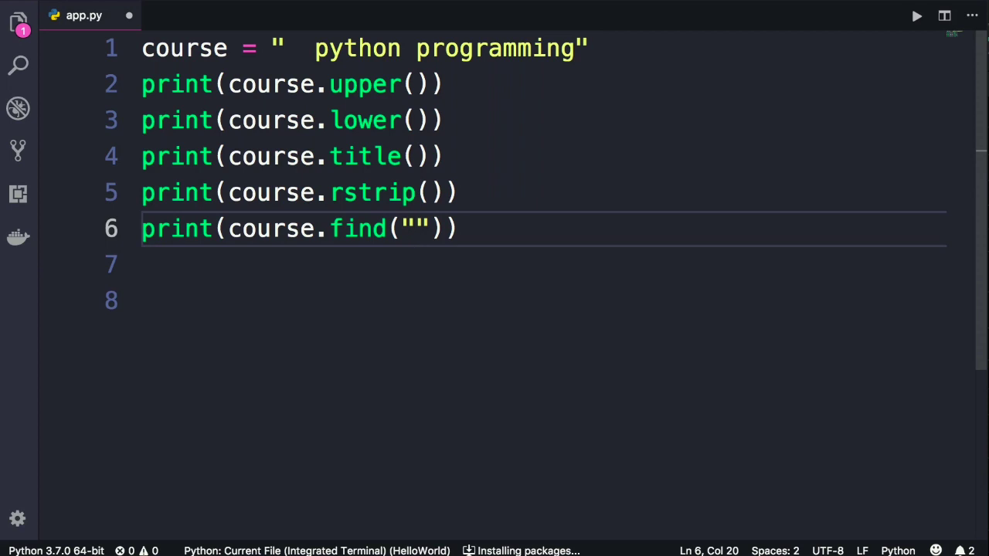
text(pr)
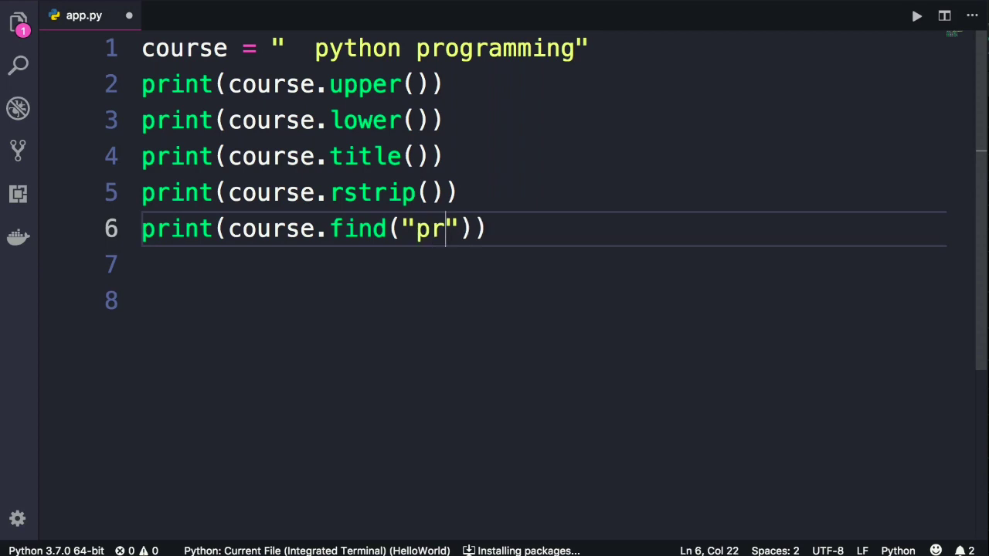
text(o)
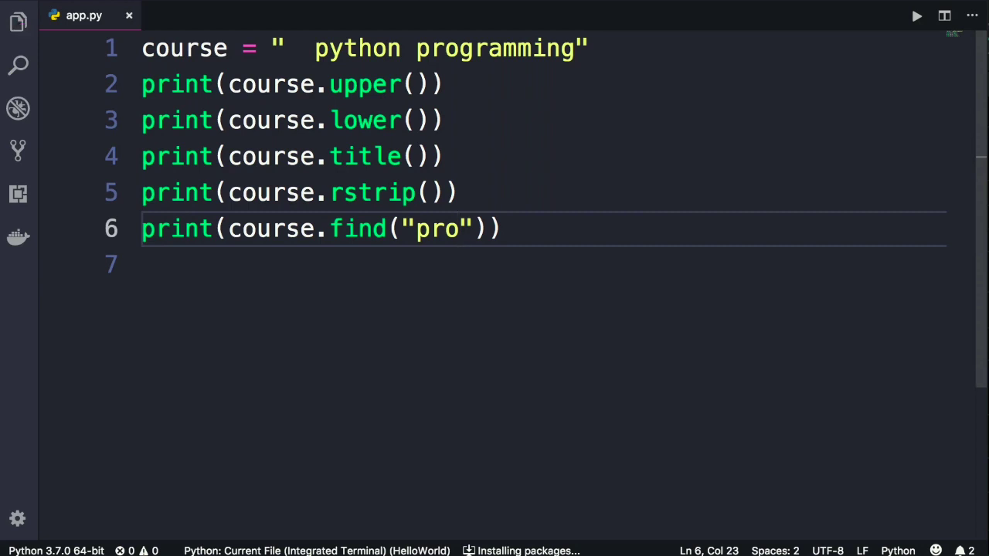
click(916, 15)
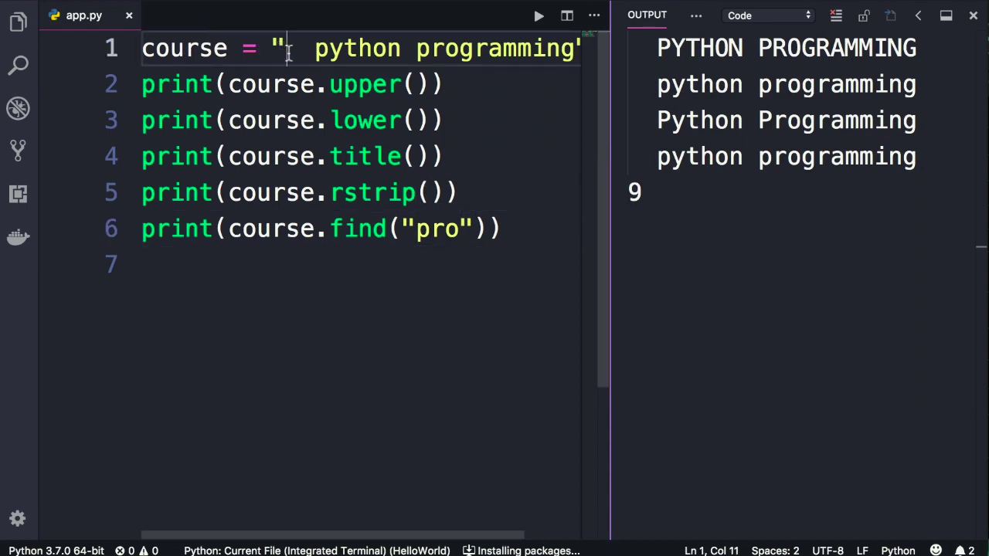
drag(286, 47, 419, 48)
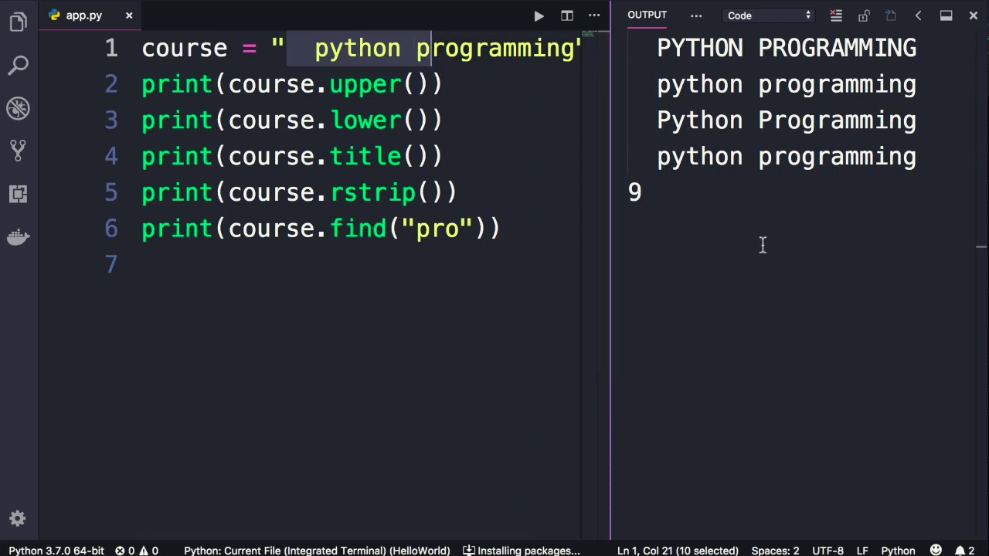
click(971, 14)
text(P)
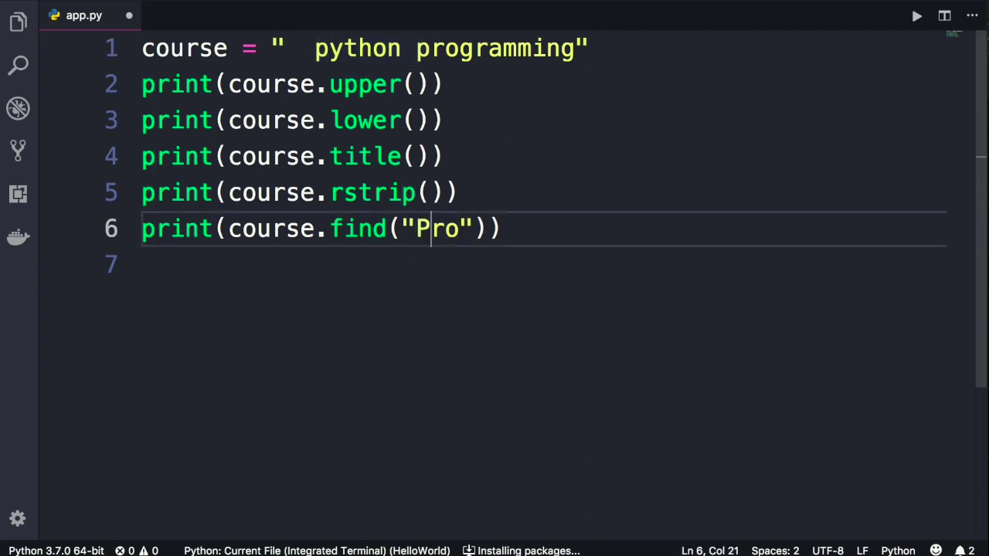
Step: Select "Pro" in the find call, run the script to get -1, and hide the output
key(Left)
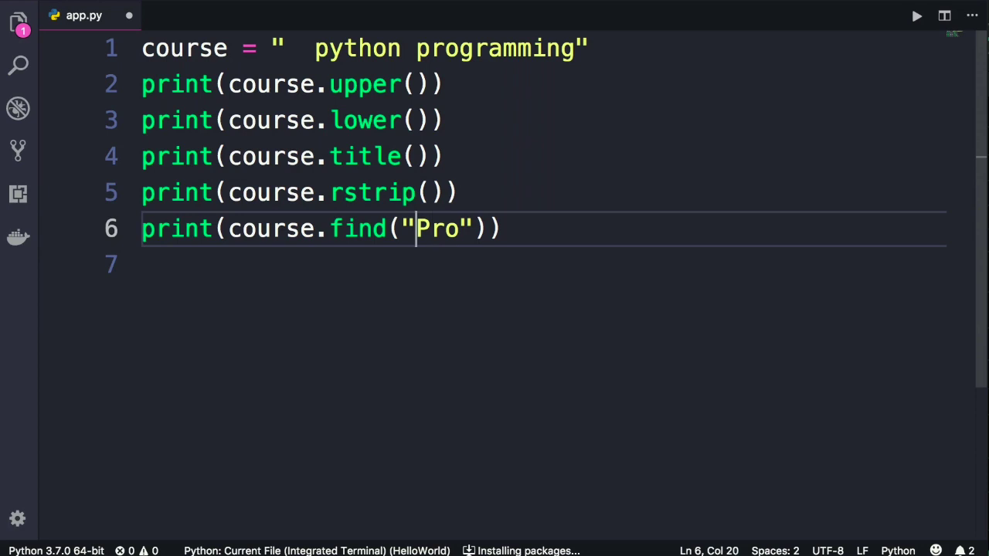
drag(415, 228, 458, 227)
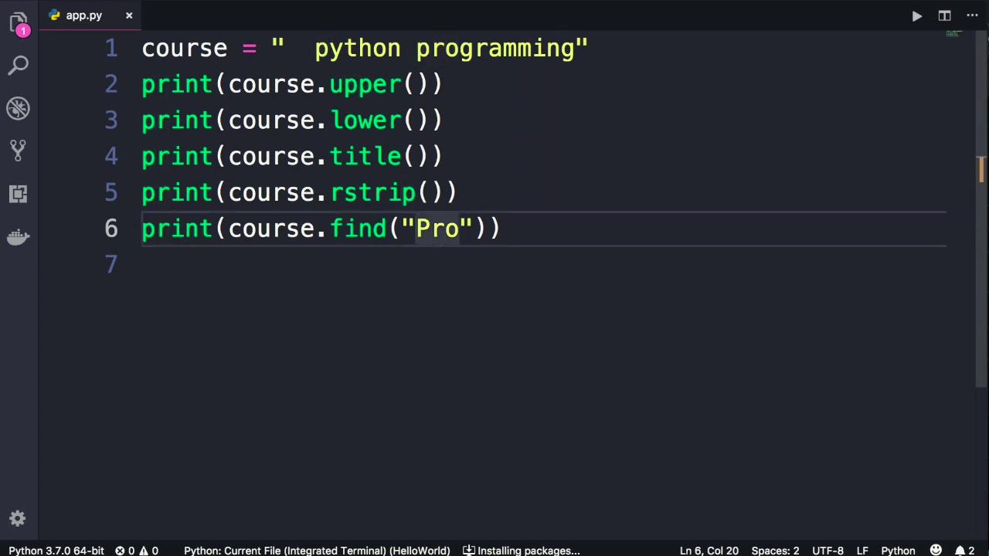
click(916, 16)
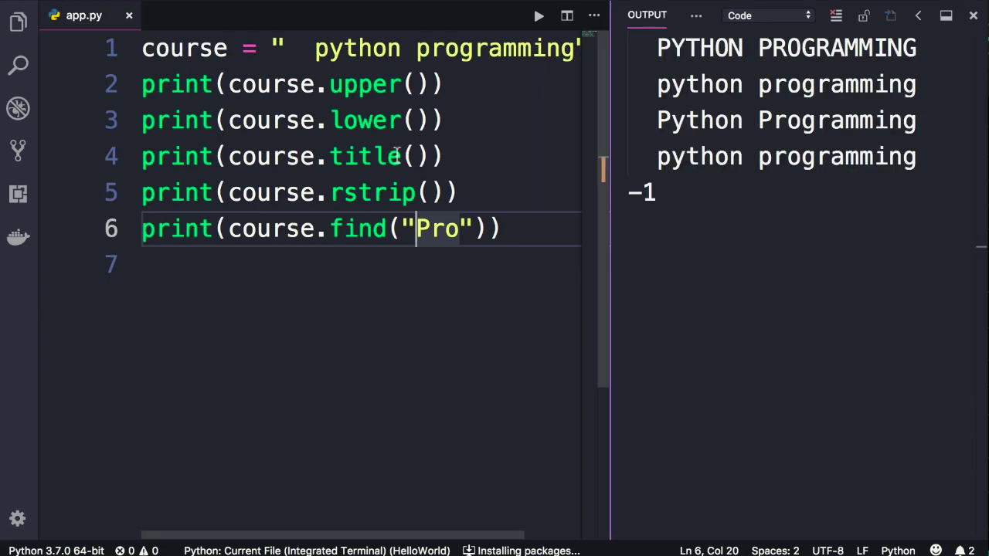
mouse_move(676, 216)
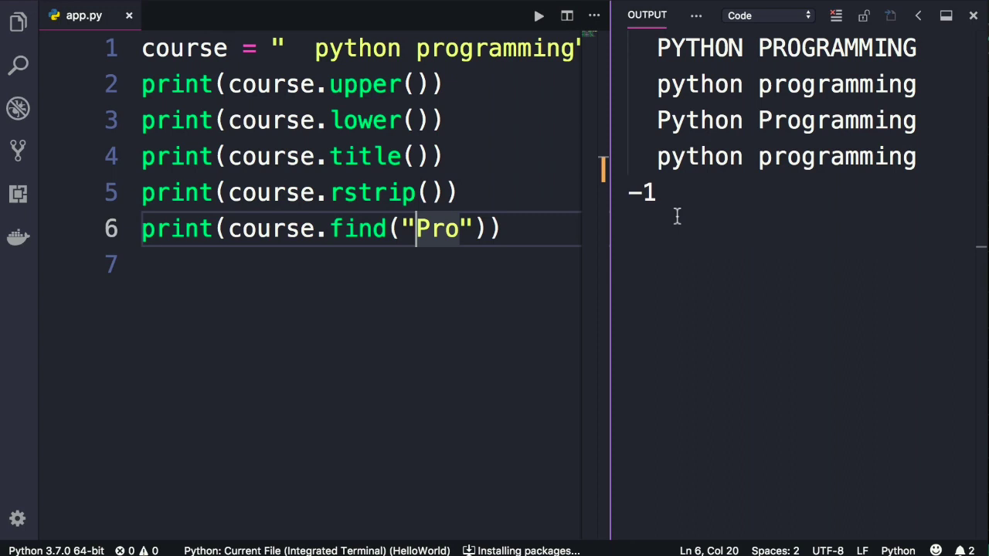
click(972, 15)
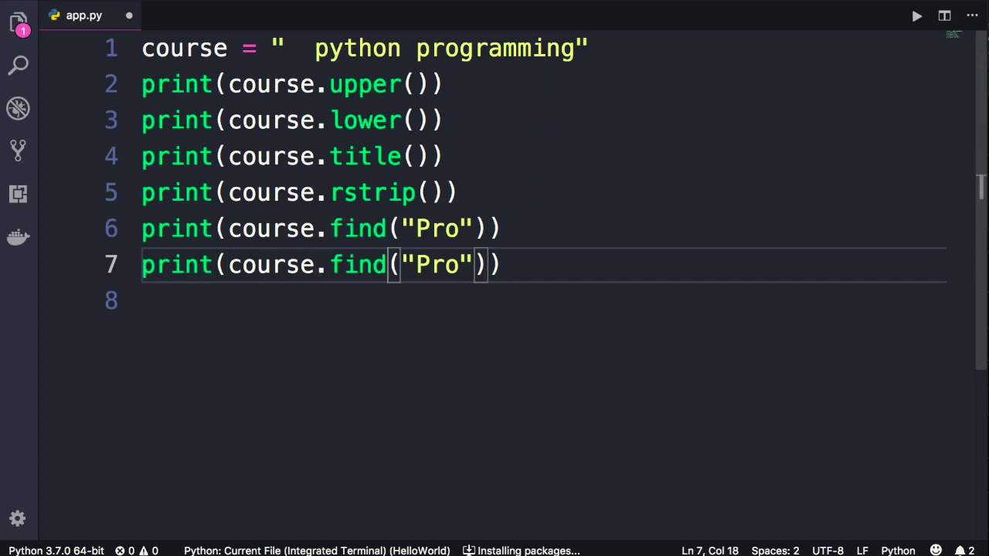
Step: Turn the duplicated line into print(course.replace("p", "j")) and begin a new print line
text(replace)
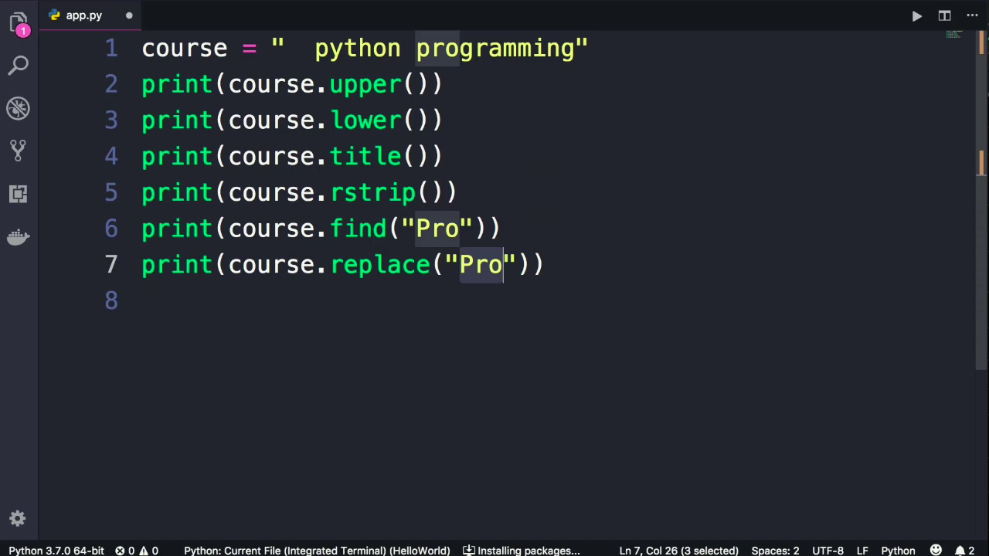
text(p)
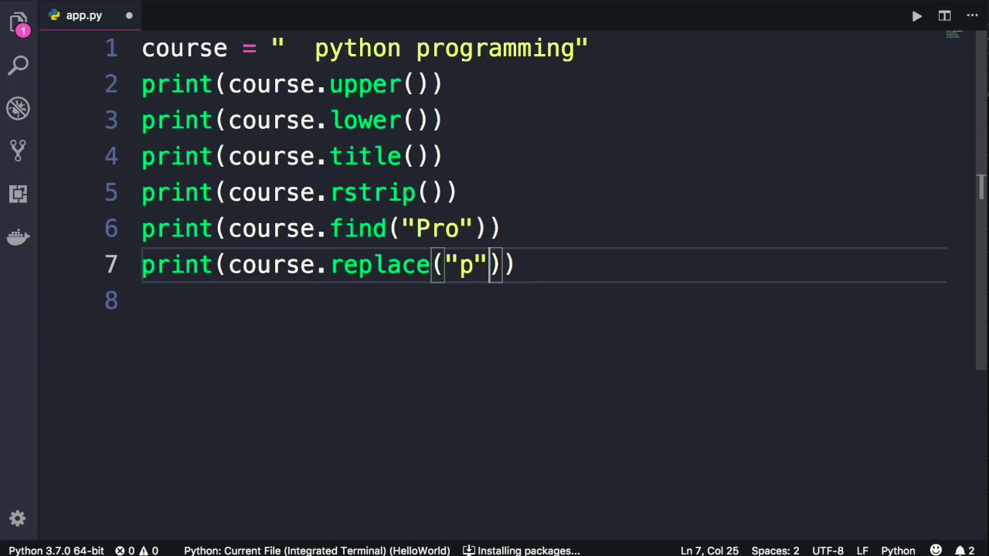
text(, "j")
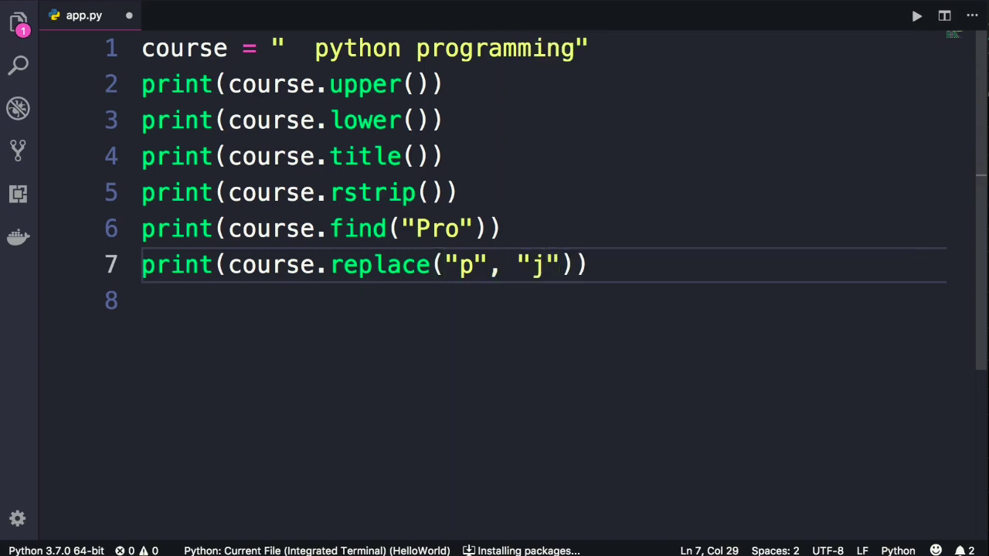
click(917, 15)
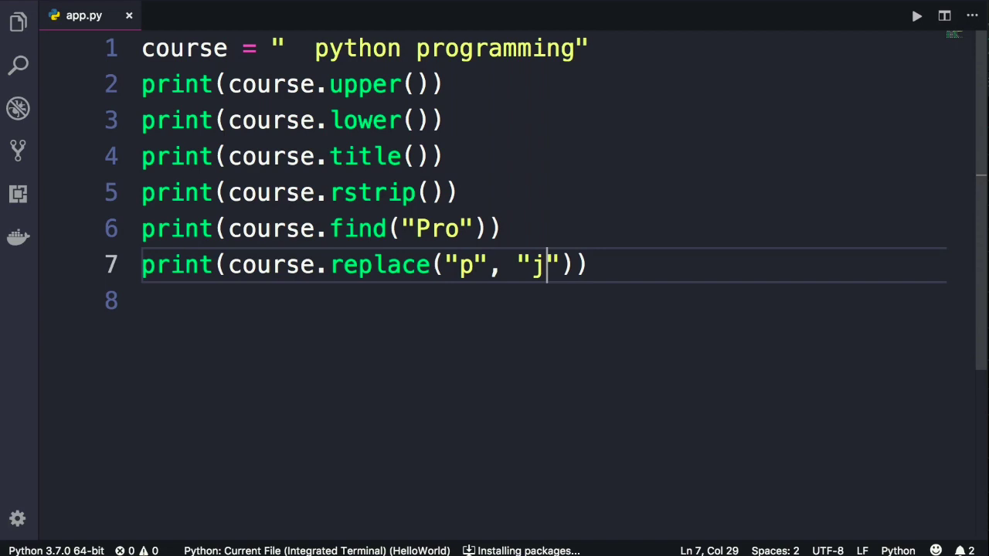
text(print("pro")
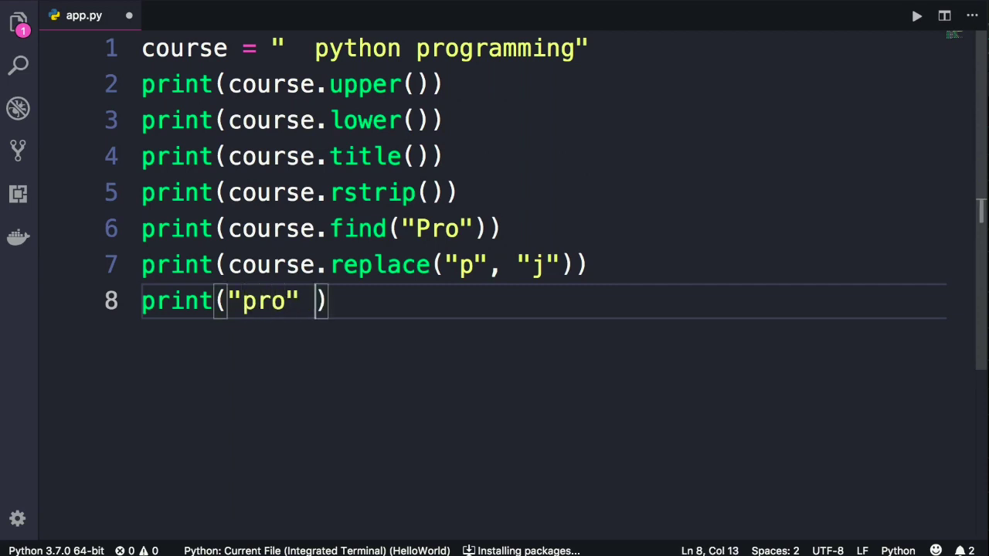
Step: Finish line 8 as print("pro" in course)
text(in course)
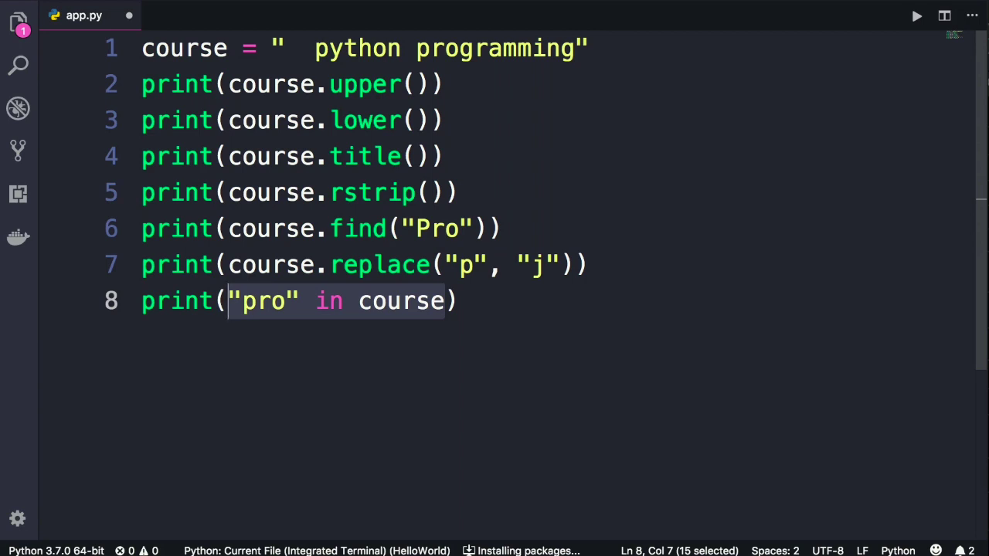
mouse_move(263, 323)
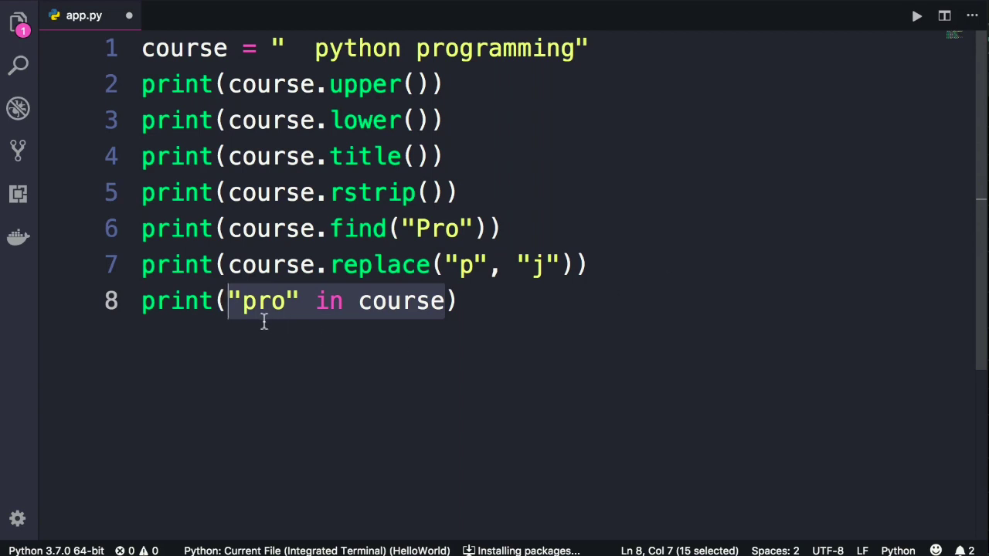
mouse_move(292, 334)
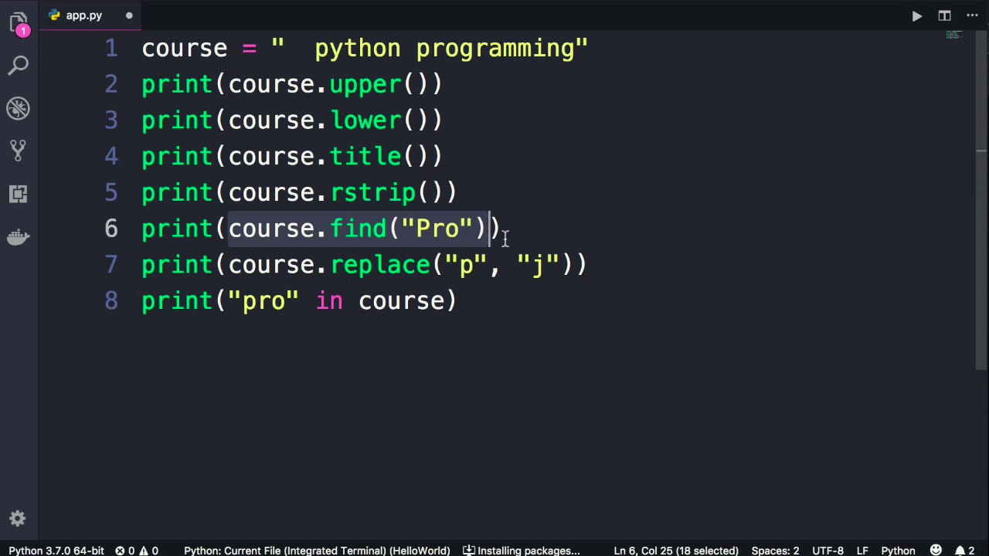
mouse_move(167, 418)
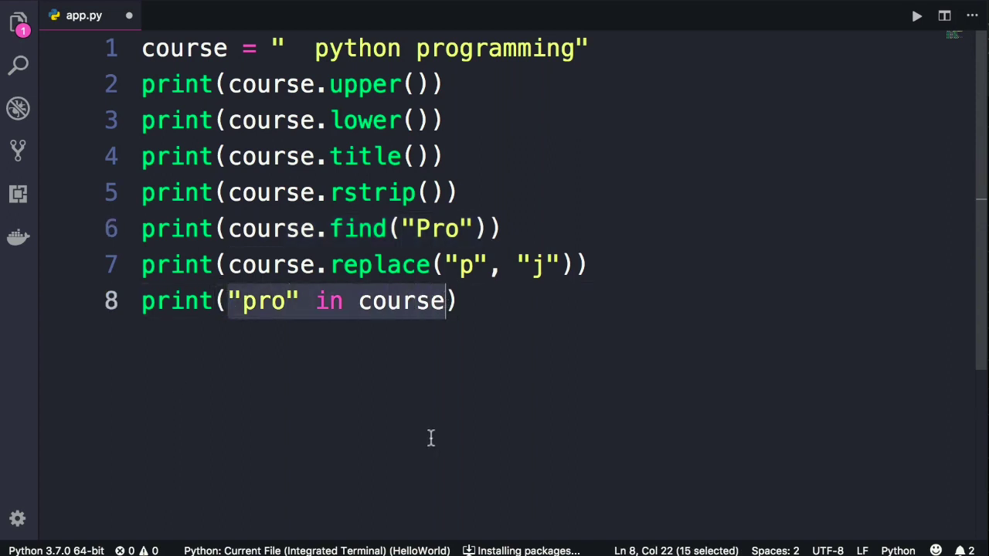
click(944, 16)
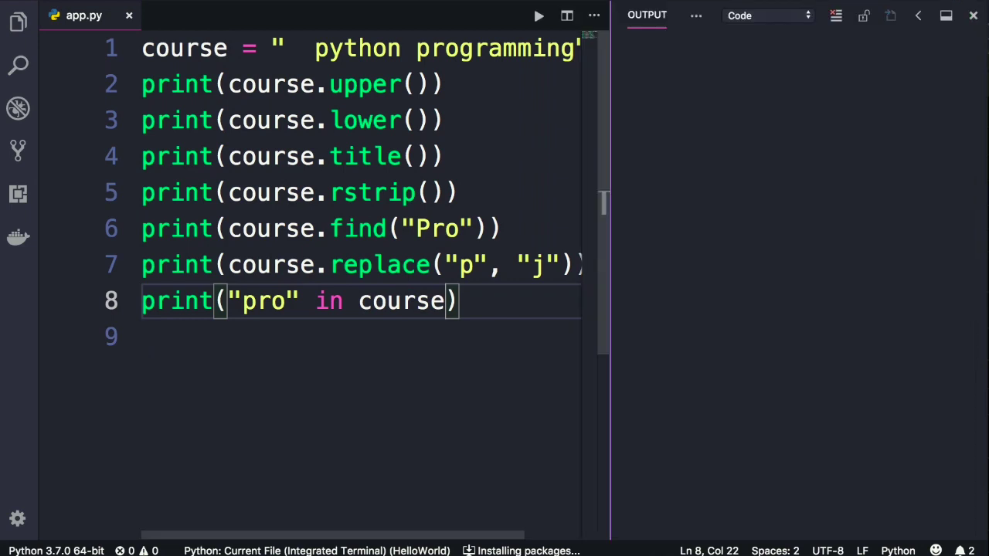
click(539, 15)
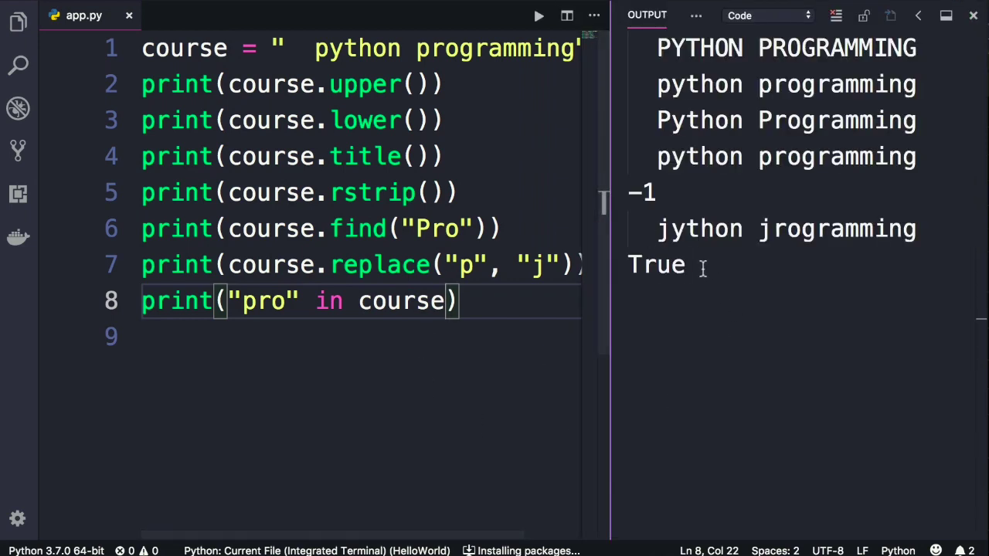
double_click(656, 265)
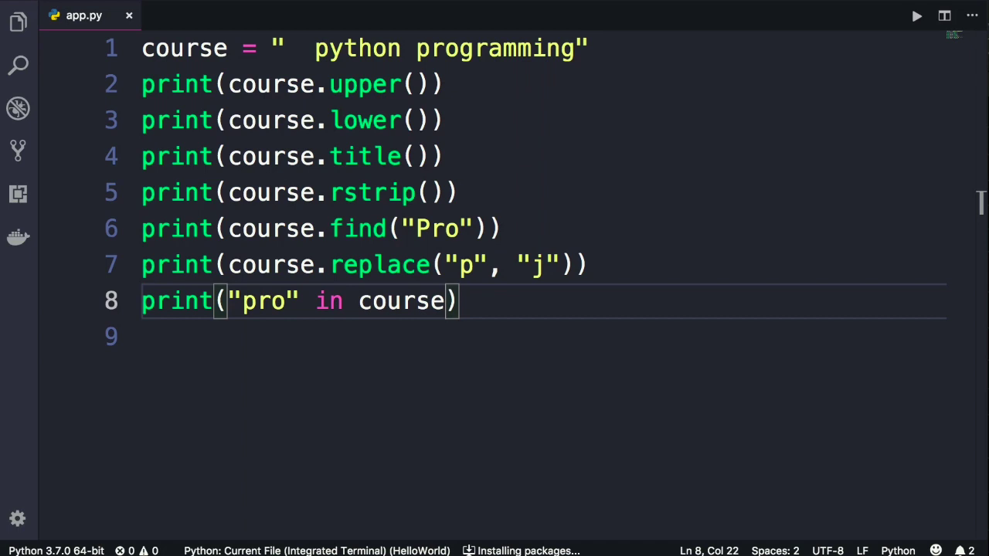
Step: Add print("swift" not in course) on line 9 and run it, printing True
key(Enter)
text(print("pro" in course)
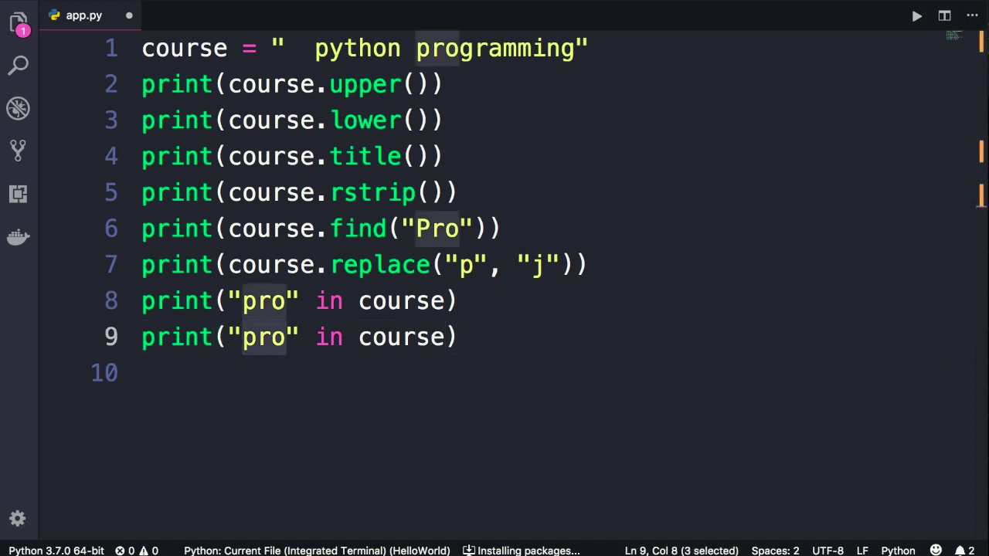
text(swift)
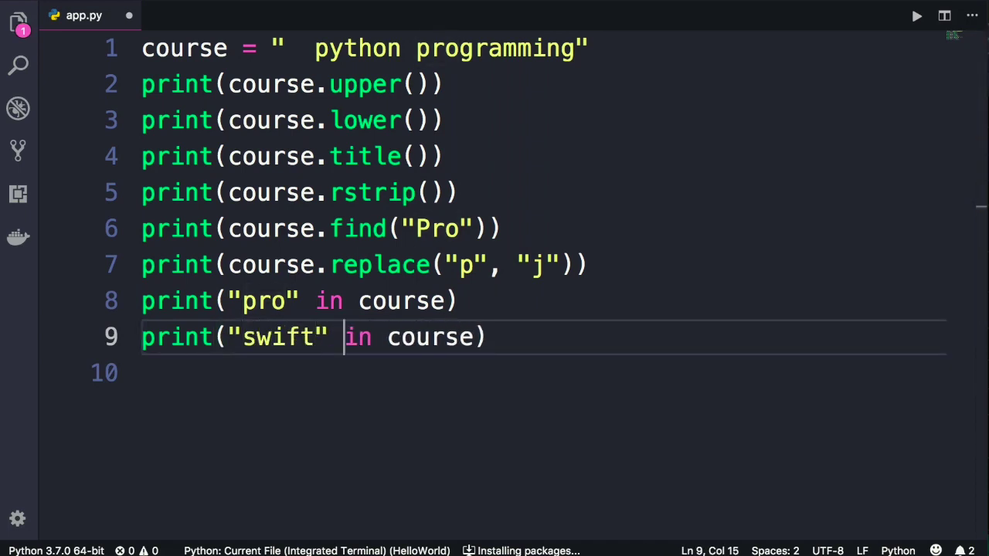
text(not)
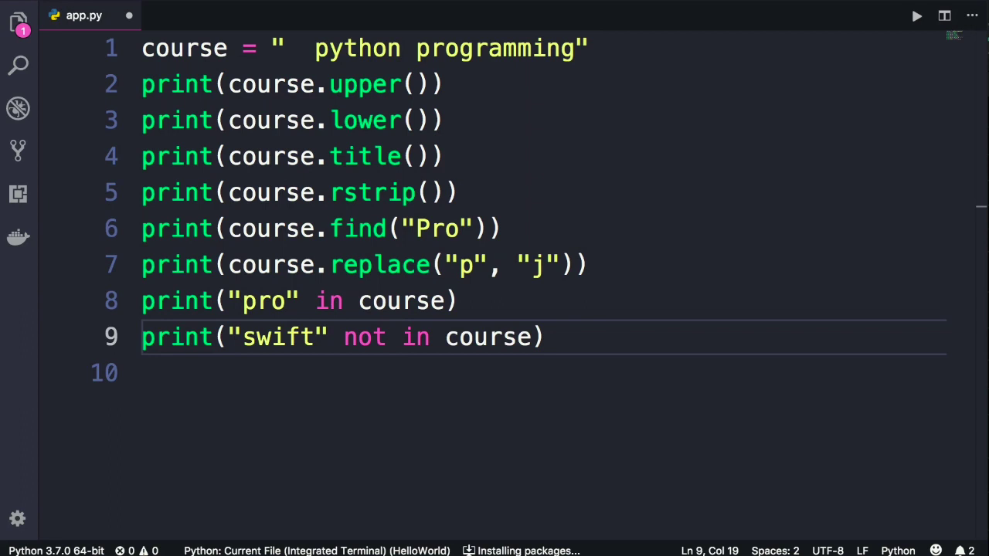
drag(344, 337, 416, 337)
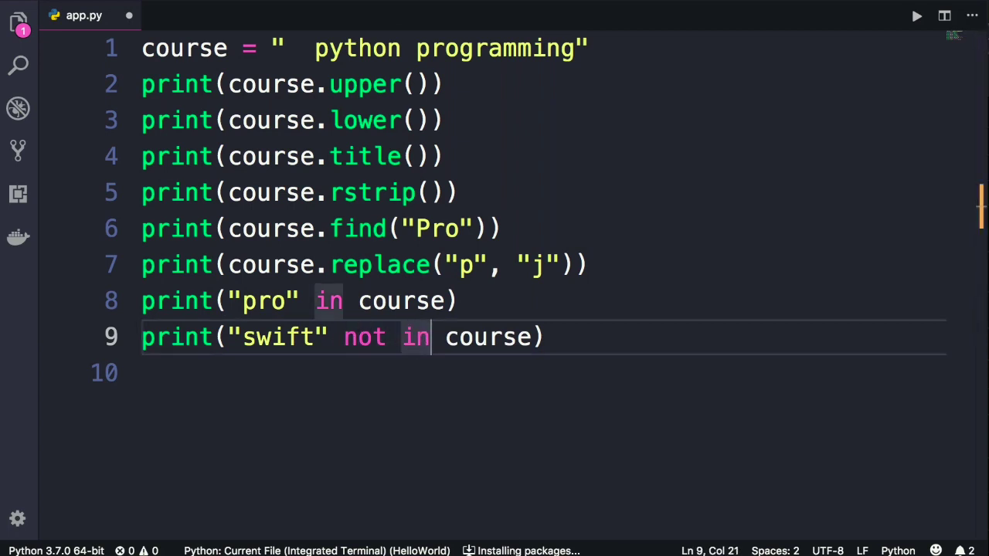
click(917, 15)
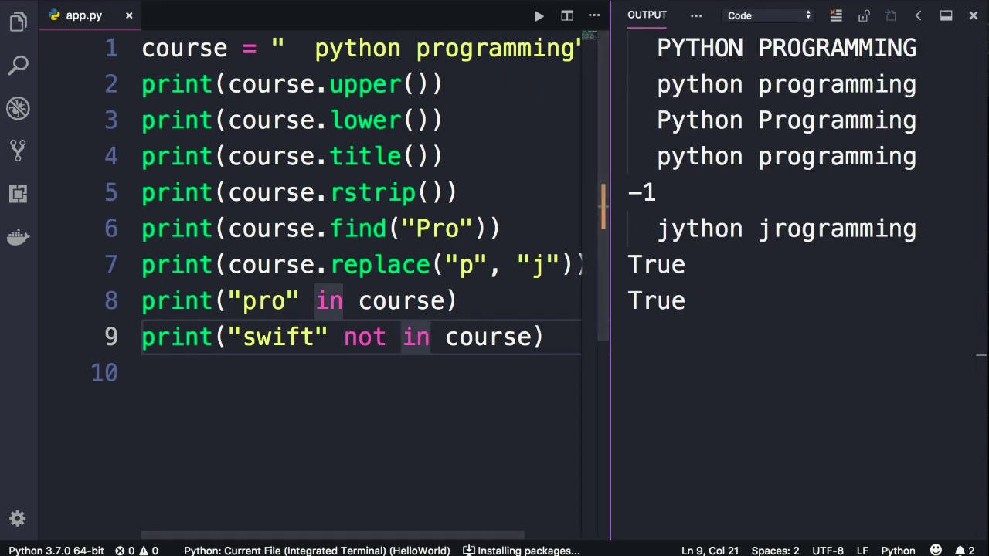